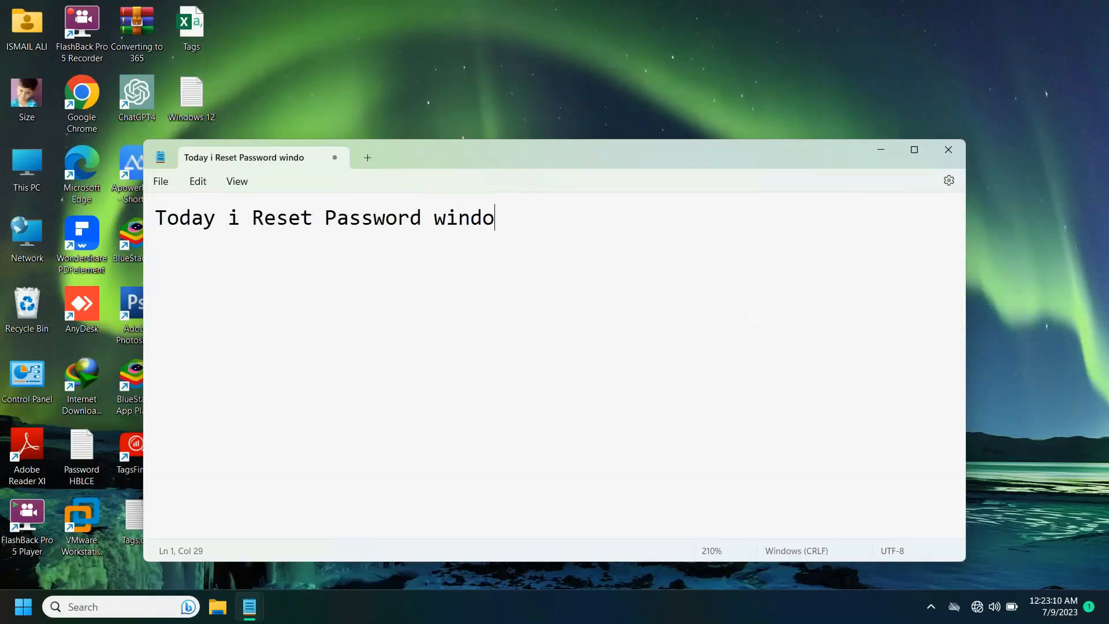
Note in Notepad that the video covers the Windows 10, 8.1 and 7 password reset method
text(ws 10 and 8 7)
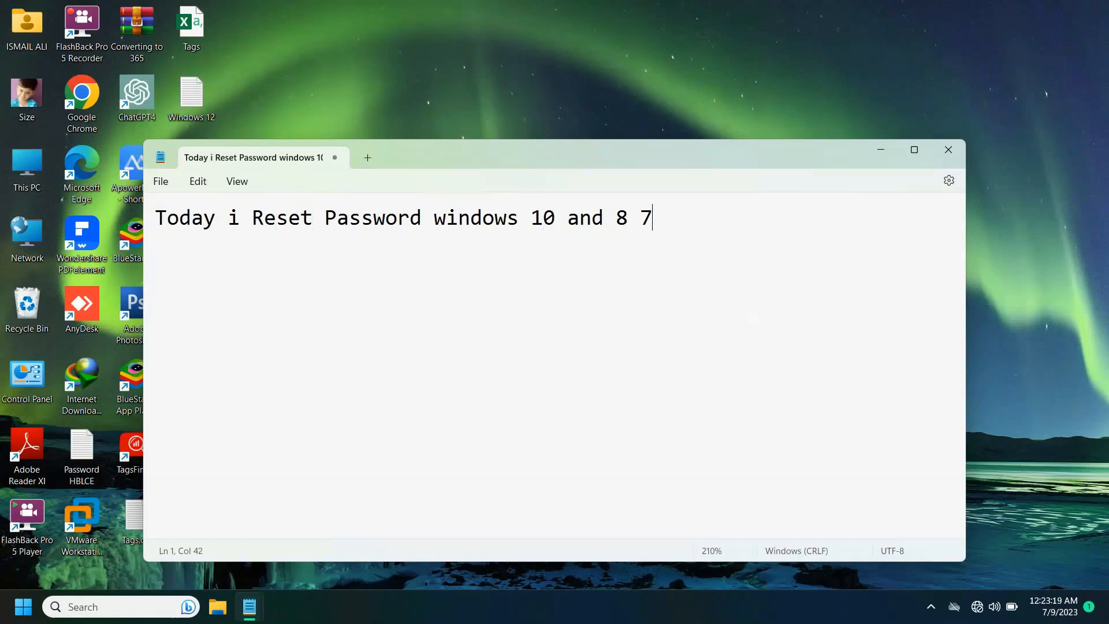
text(windows 8.1 and windwo)
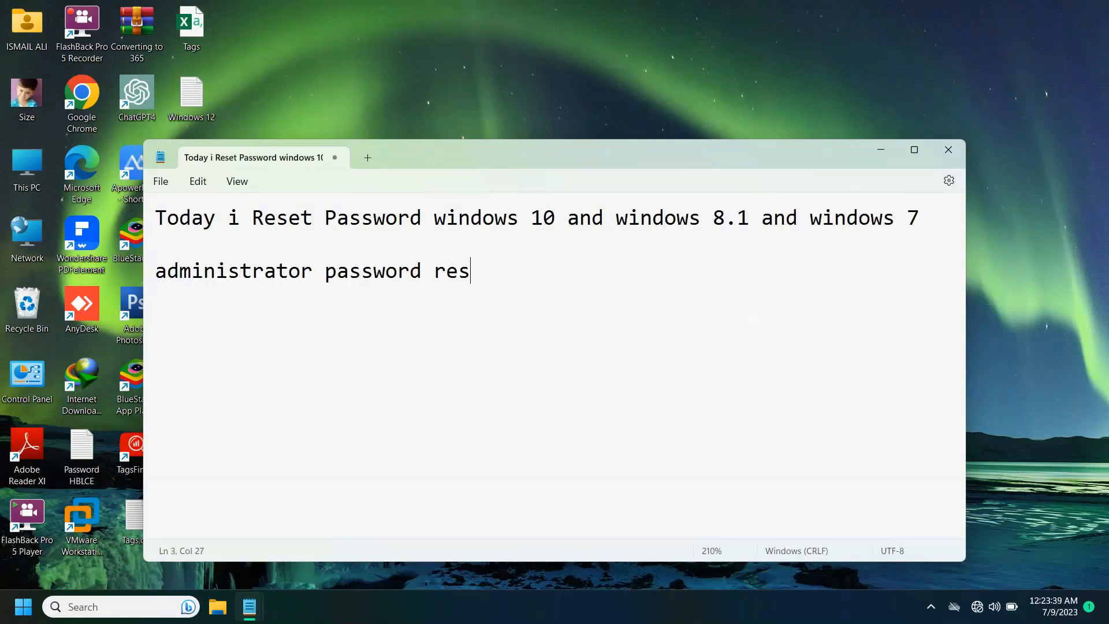
text(et method)
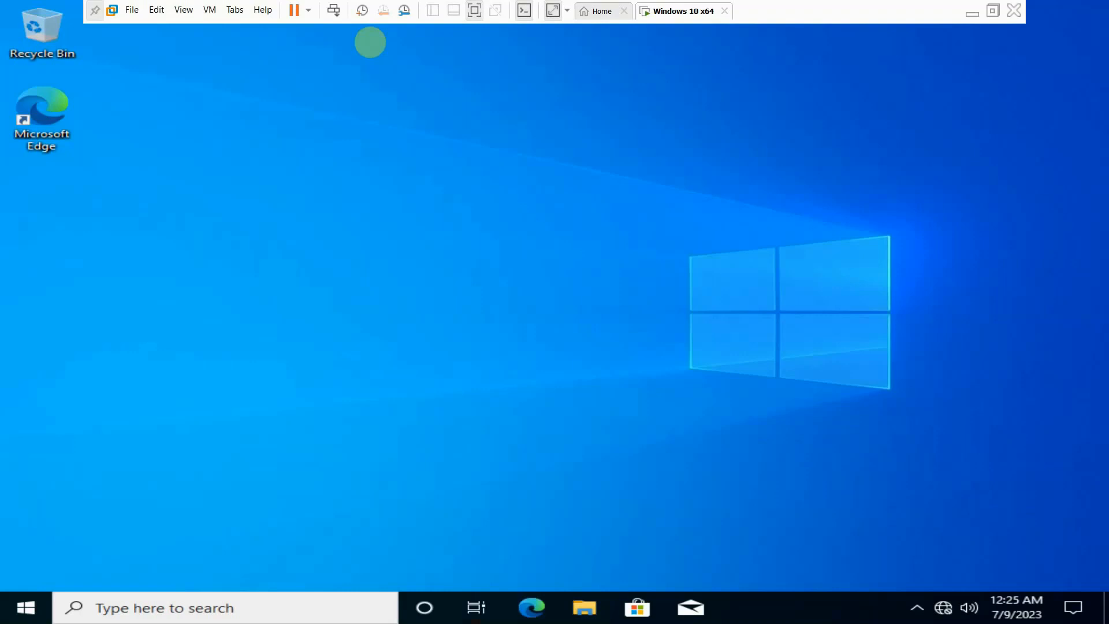
Reach the local account's sign-in options from the VM's Start menu to add a password
click(24, 607)
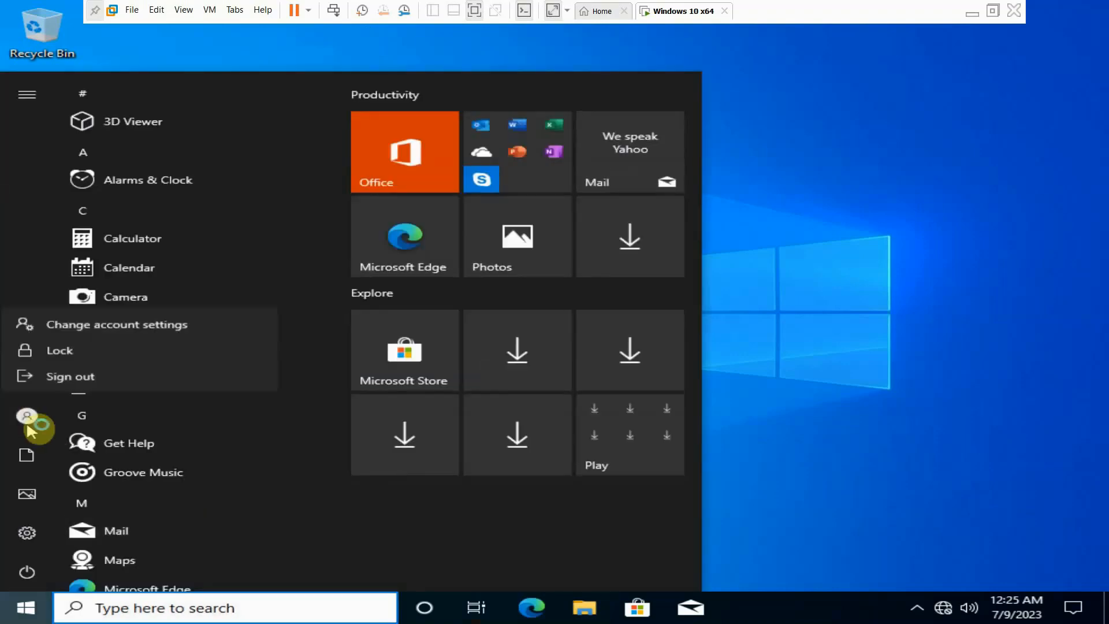
click(116, 324)
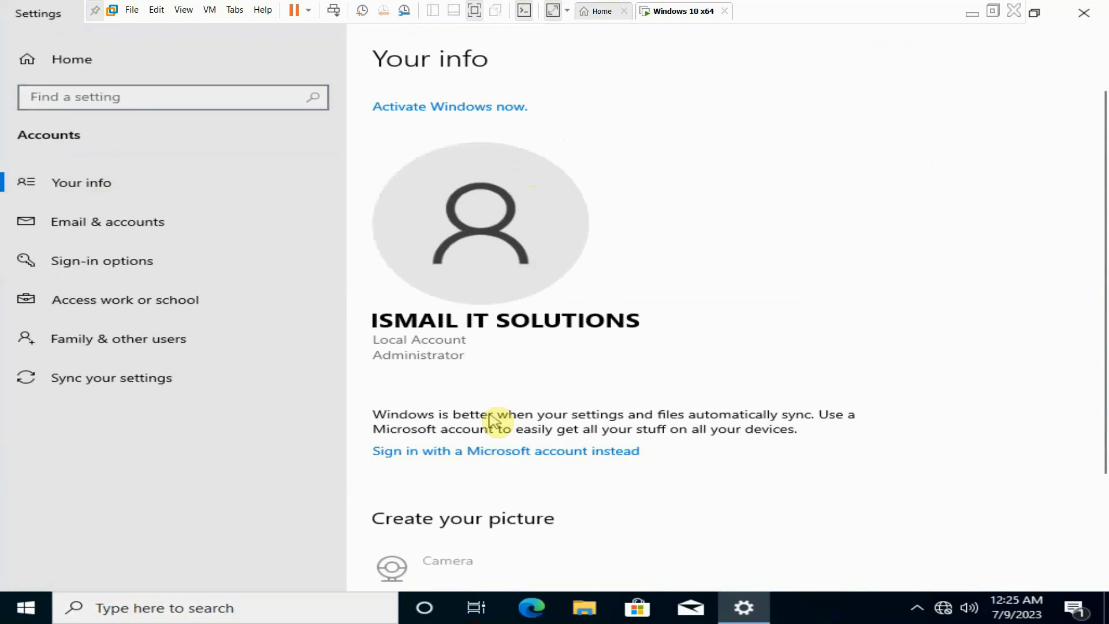
click(107, 222)
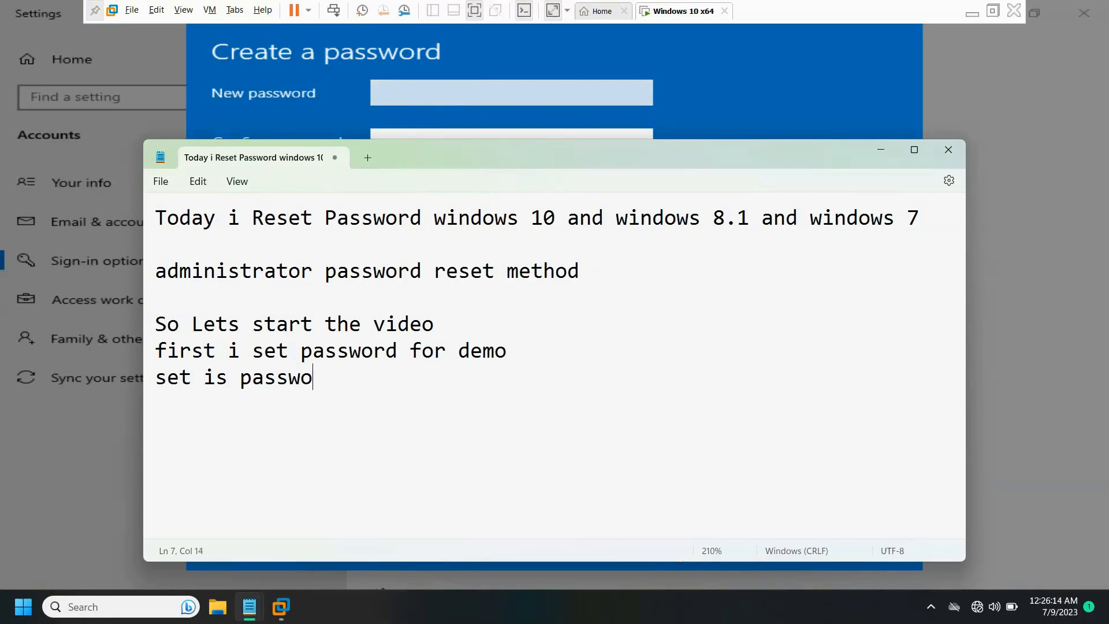
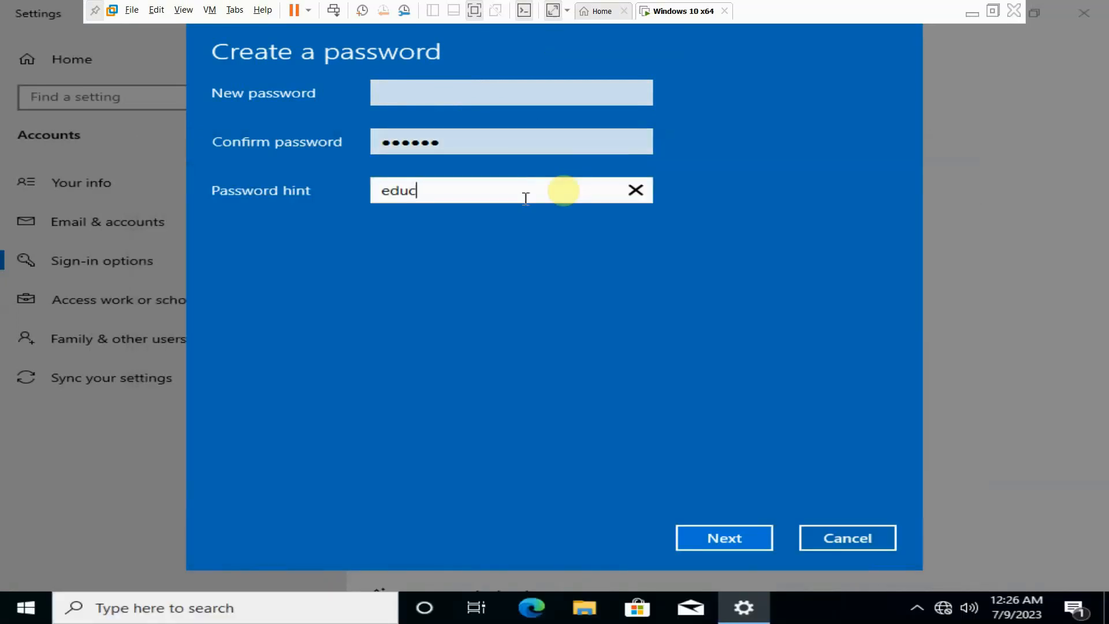
Set the demo password with hint 'test' for the administrator account, then lock the session
click(510, 92)
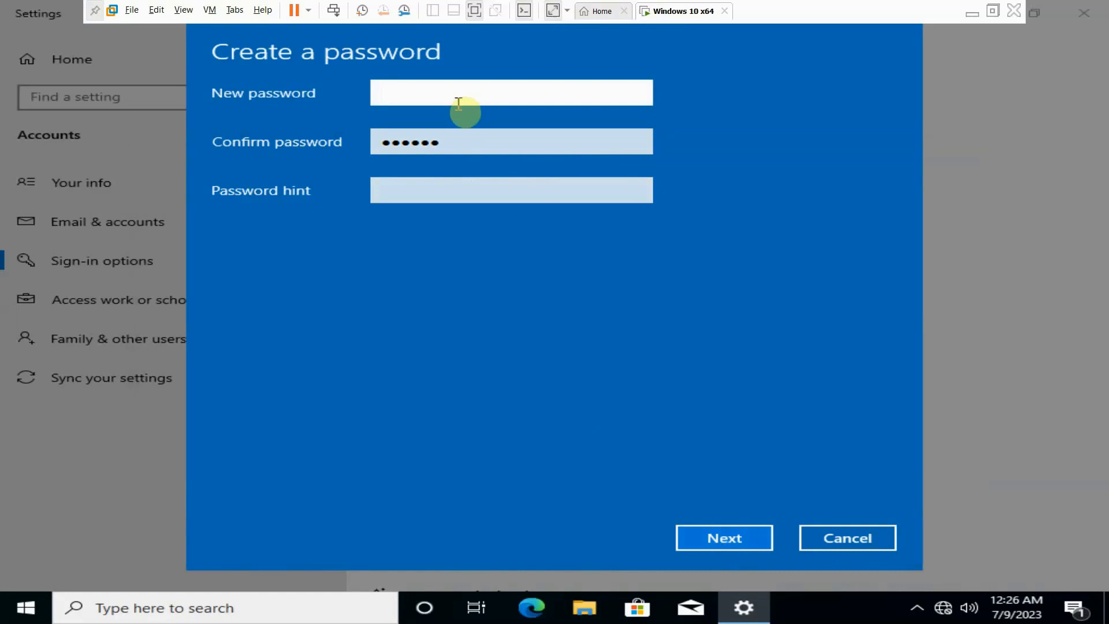
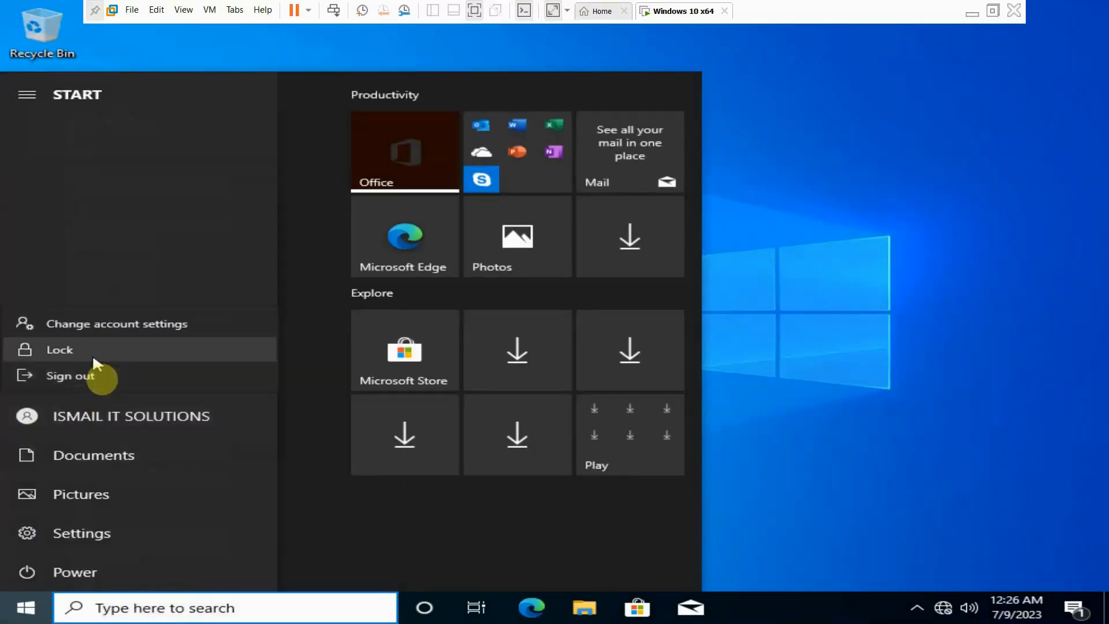
click(60, 348)
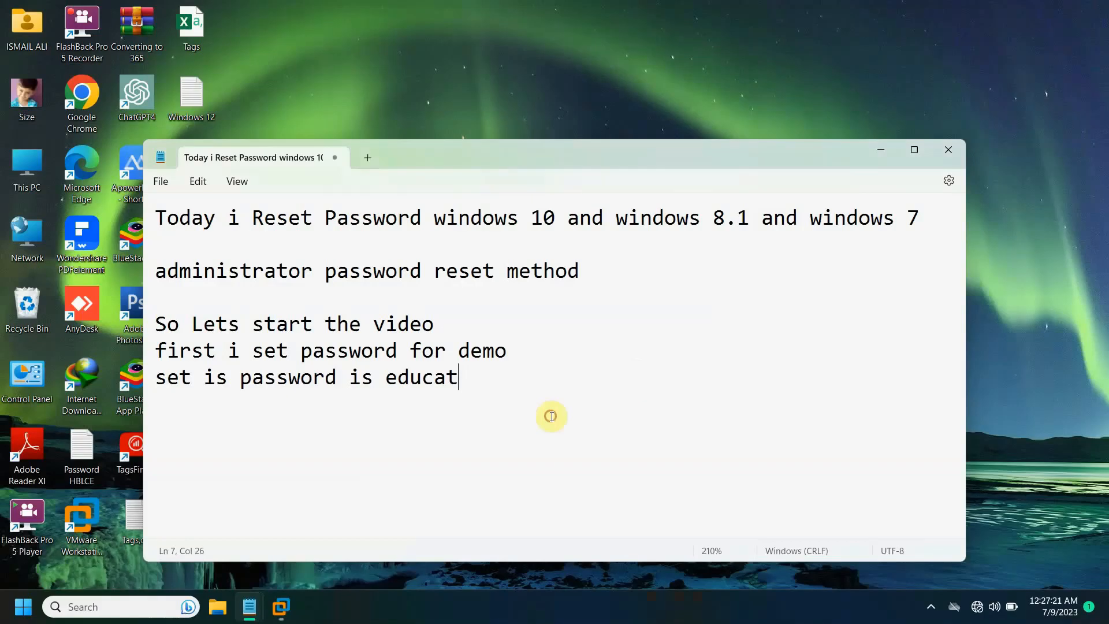
Note that the password is forgotten and the ISO file link is in the description
text(oh i forget password)
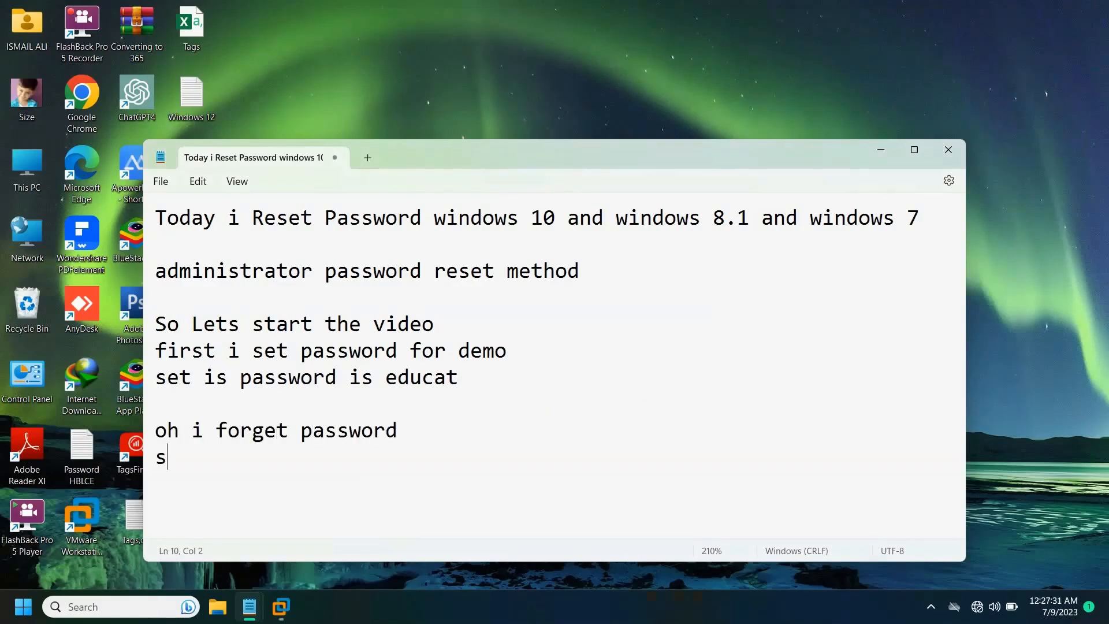
text(o let method)
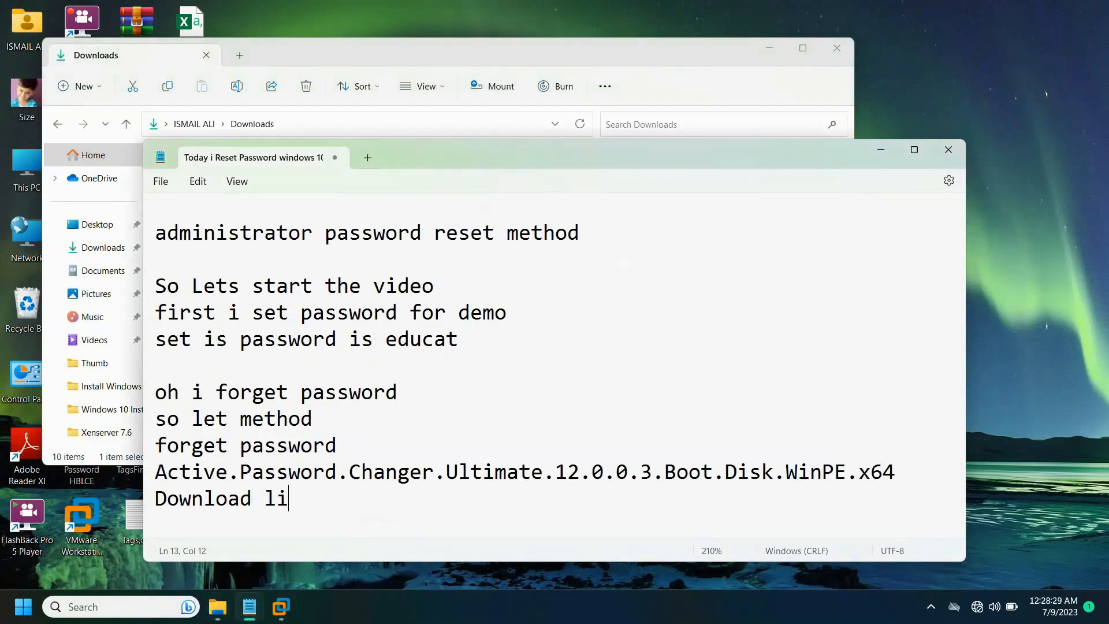
text(nk in my Dis)
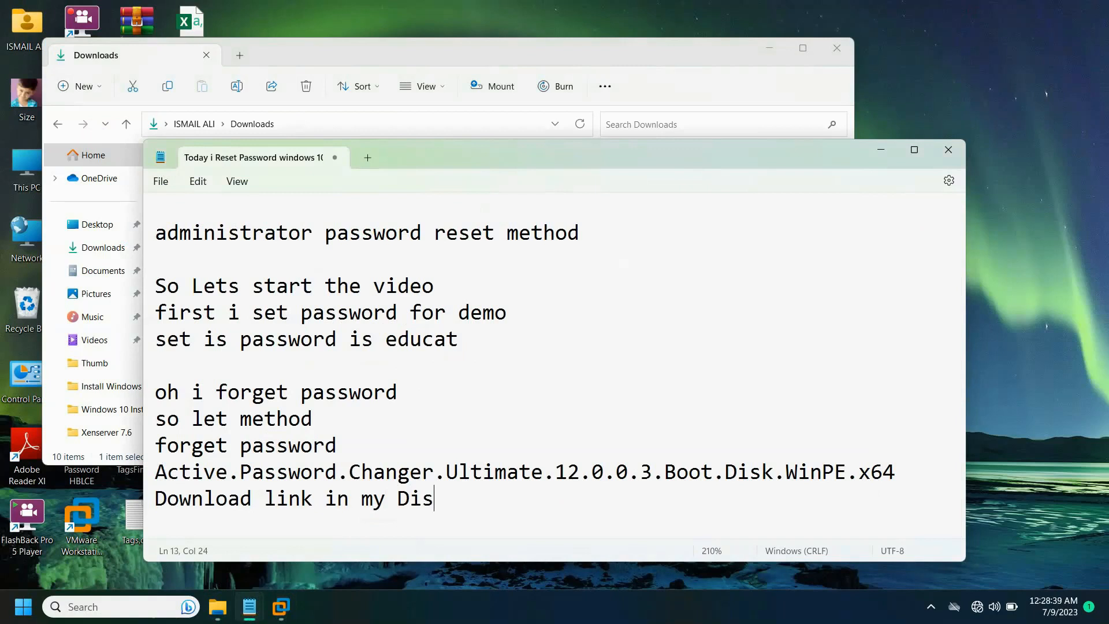
text(cription)
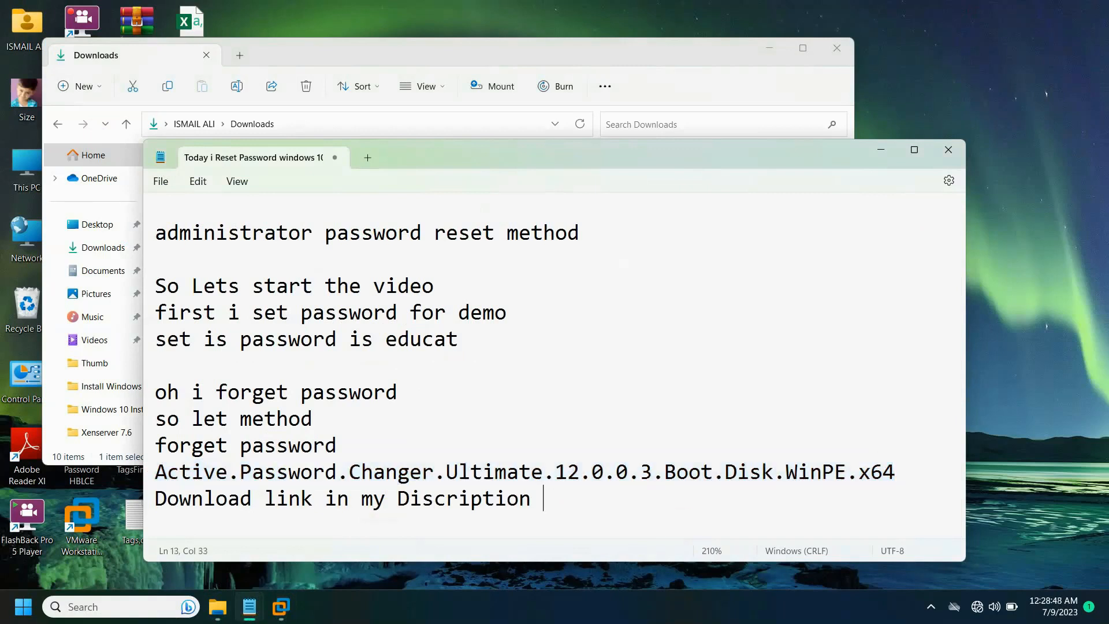
text(iso File)
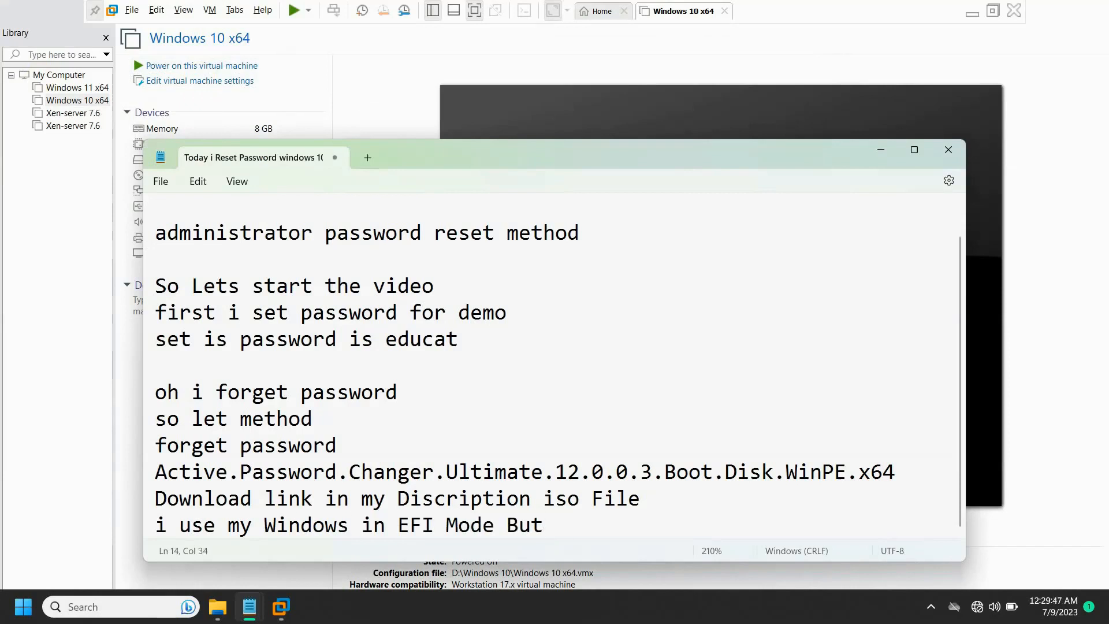
Add that the software requires BIOS mode and a USB boot disk must be created first
text(this Software r)
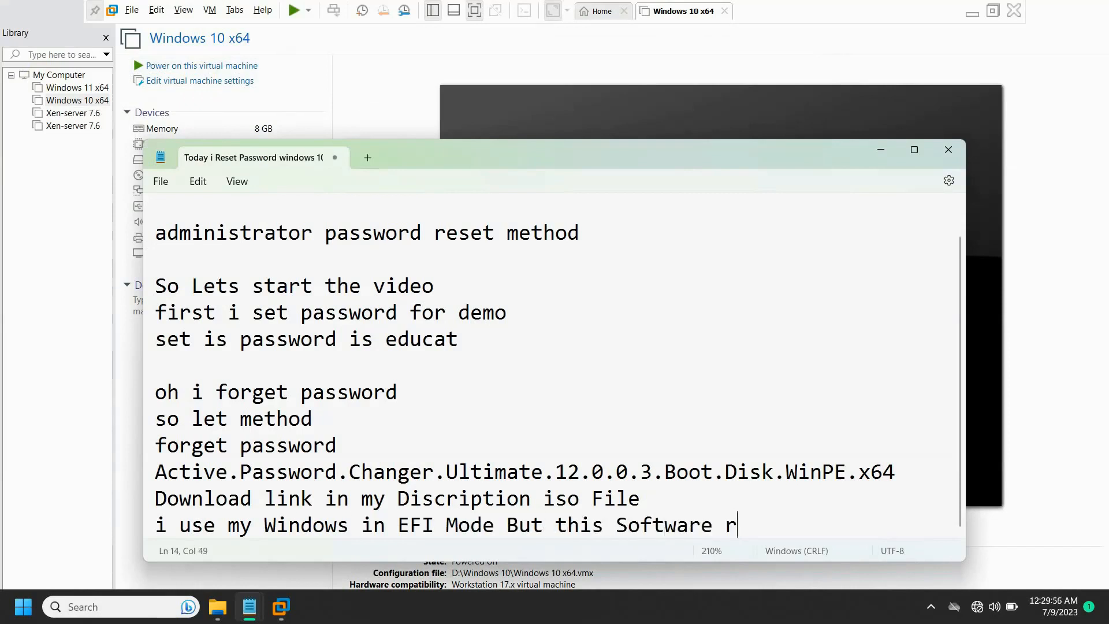
text(equird Bois)
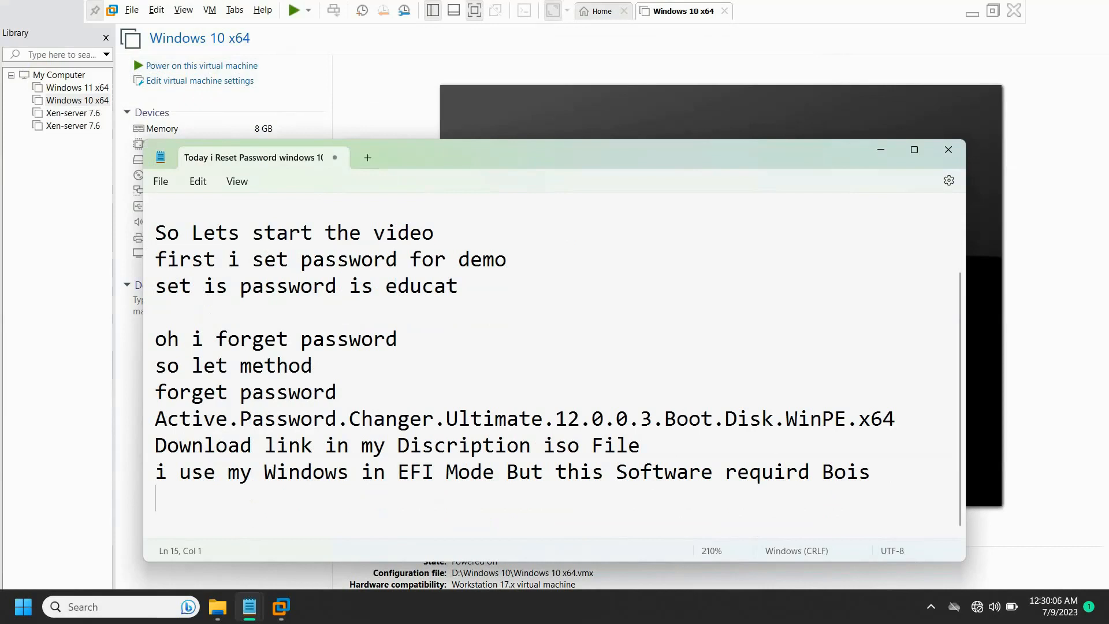
text(ISO File USB Boot)
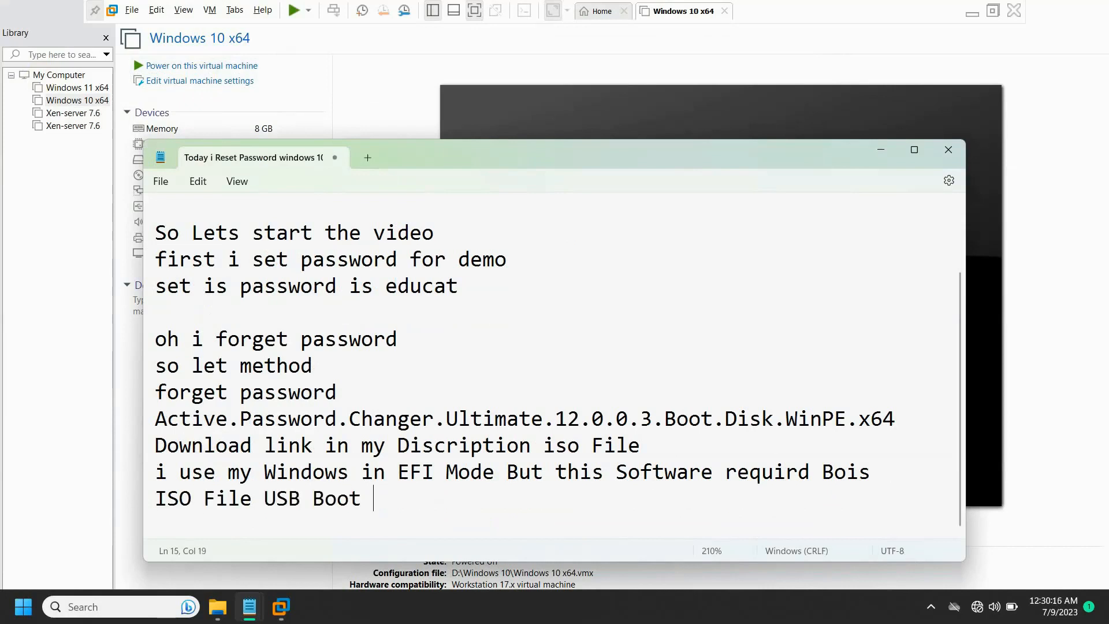
text(Create first then follow)
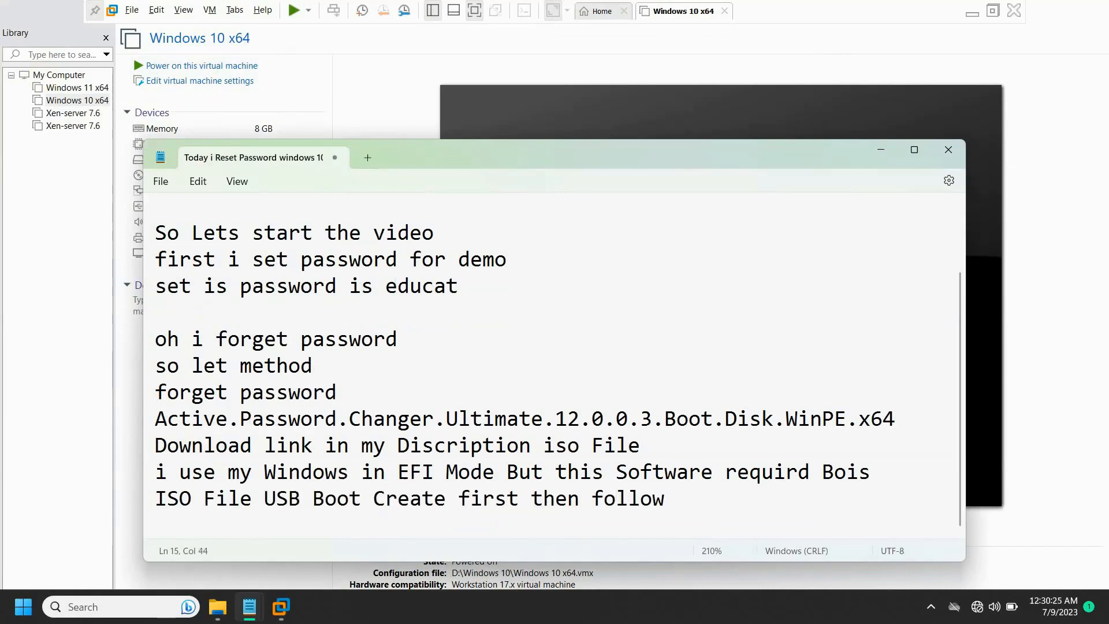
Attach the Active Password Changer ISO to the VM's CD/DVD drive and note the power-on, F2 BIOS step
click(198, 80)
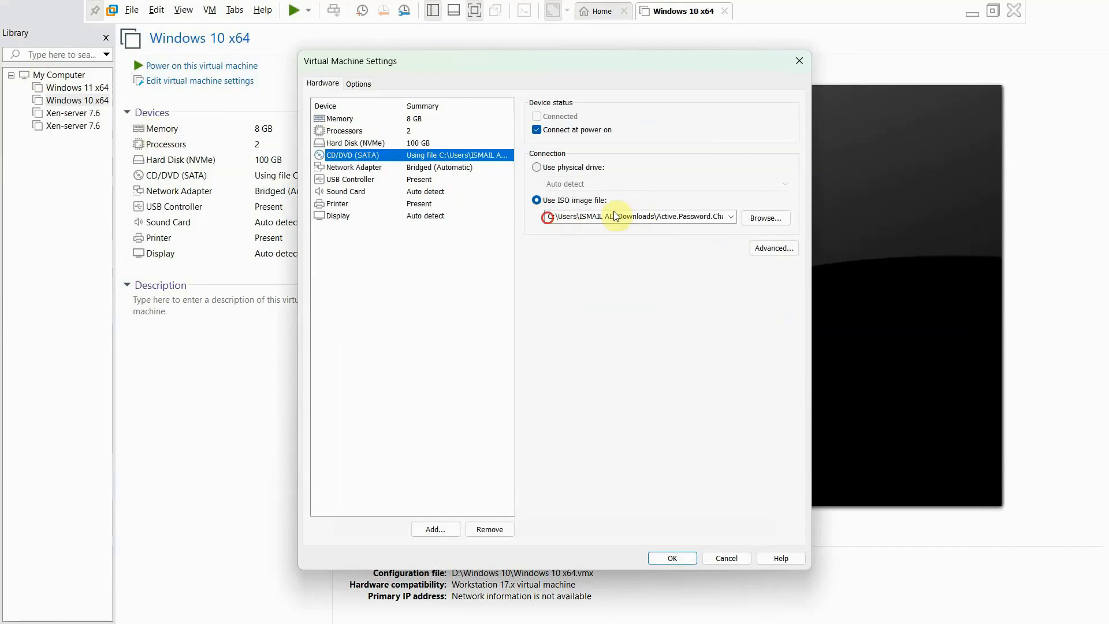
click(670, 557)
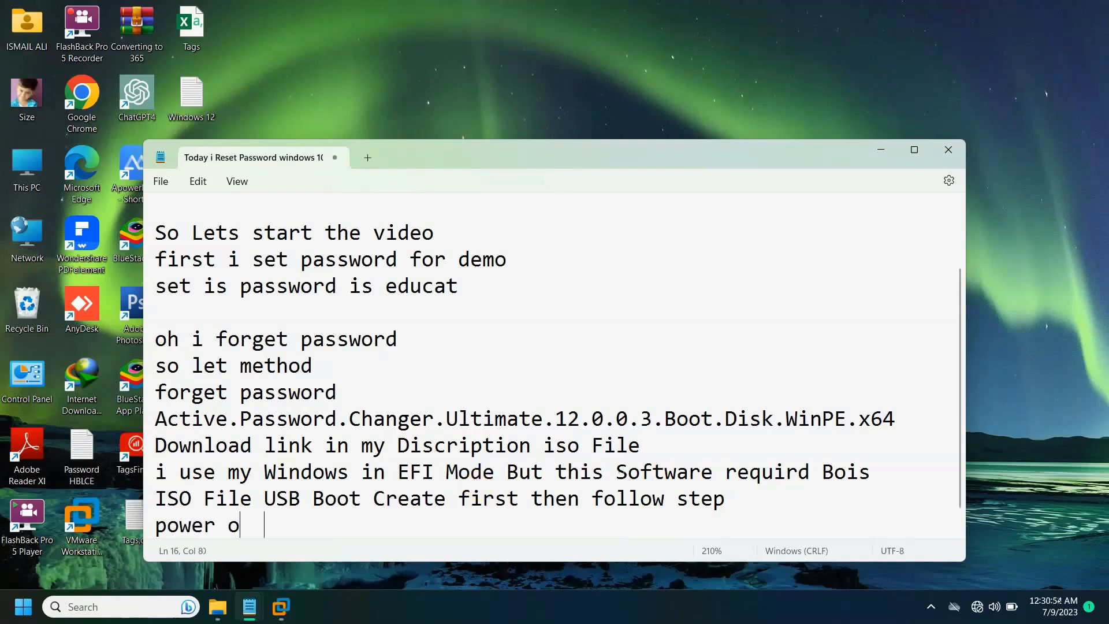
text(n machine press f2 for)
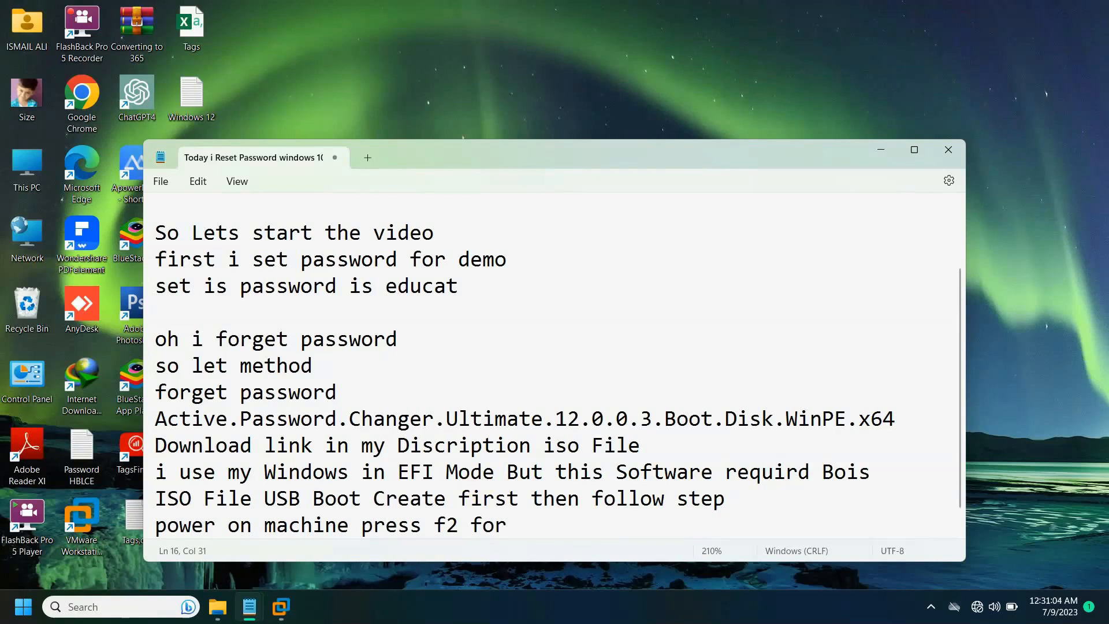
text(bois and First Boot)
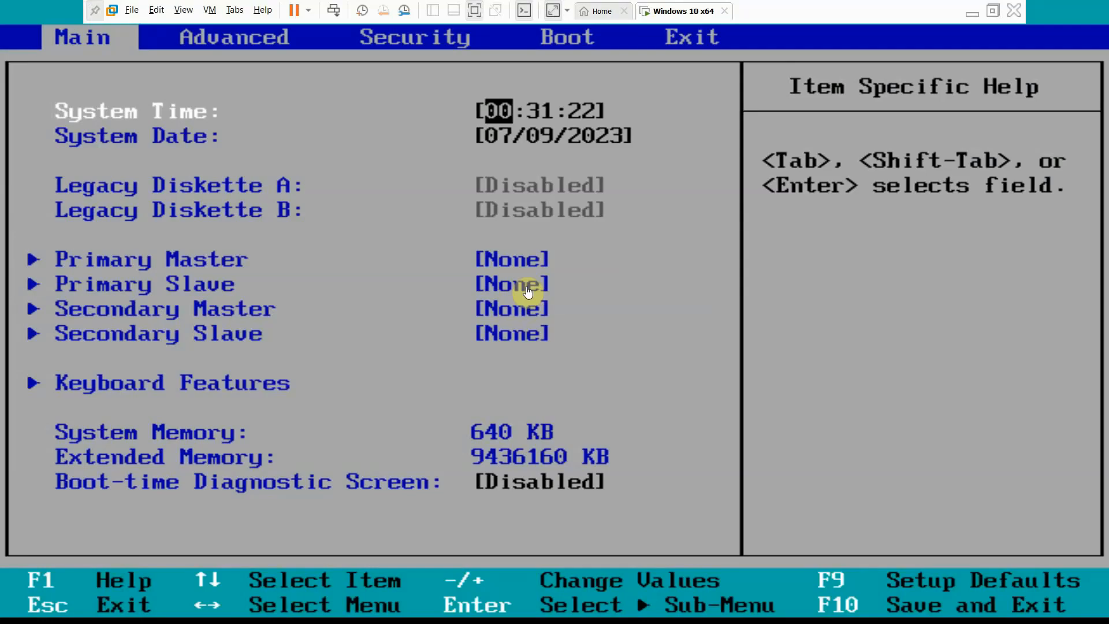
Confirm in the VM's BIOS Boot tab that CD-ROM Drive is already first, noting it down
click(566, 37)
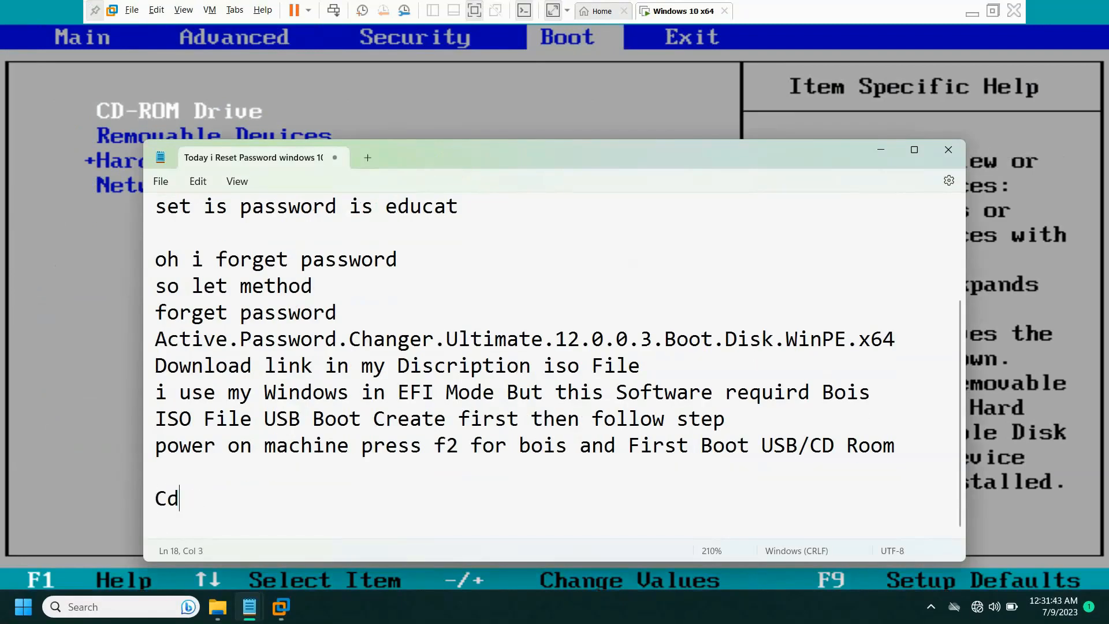
text(-Rom Drive alre)
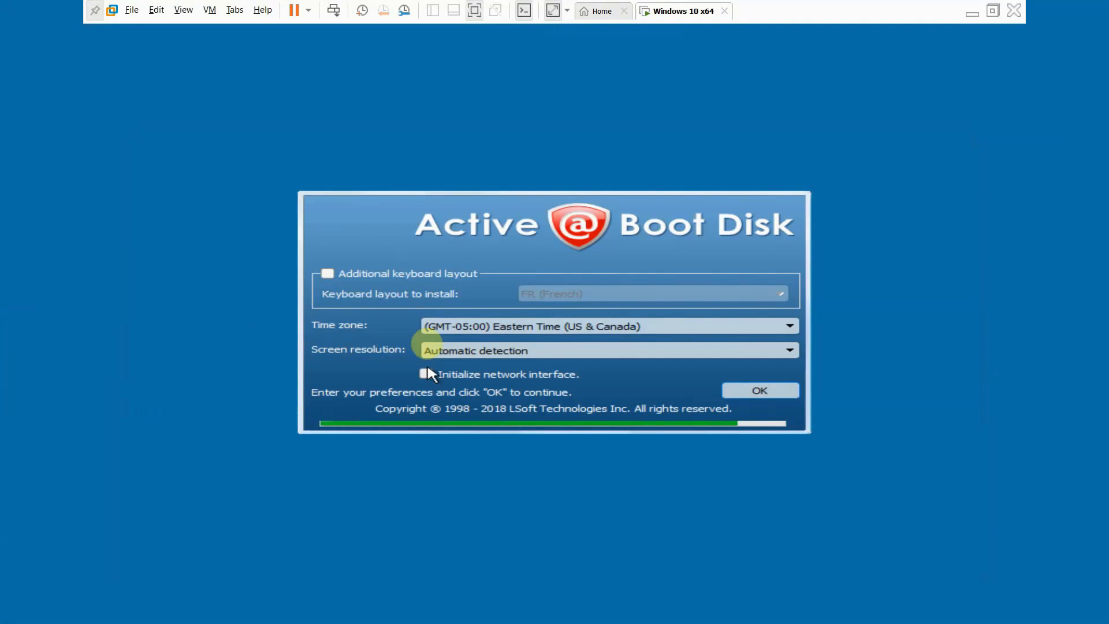
Accept Active@ Boot Disk defaults, launch Password Changer and proceed with the found Windows SAM hive
click(760, 390)
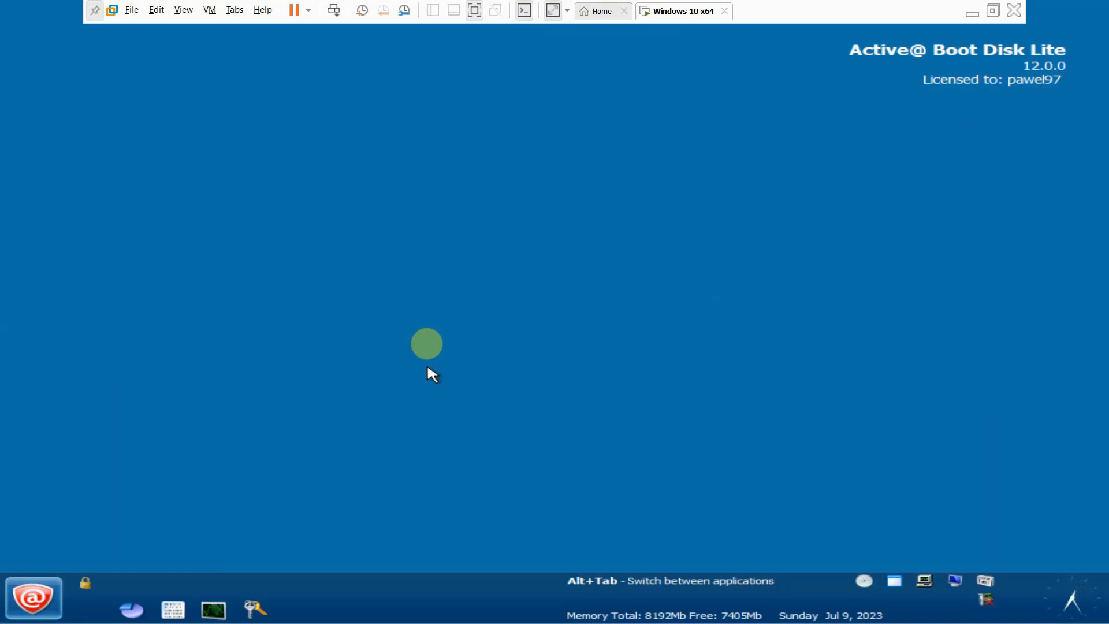
mouse_move(540, 353)
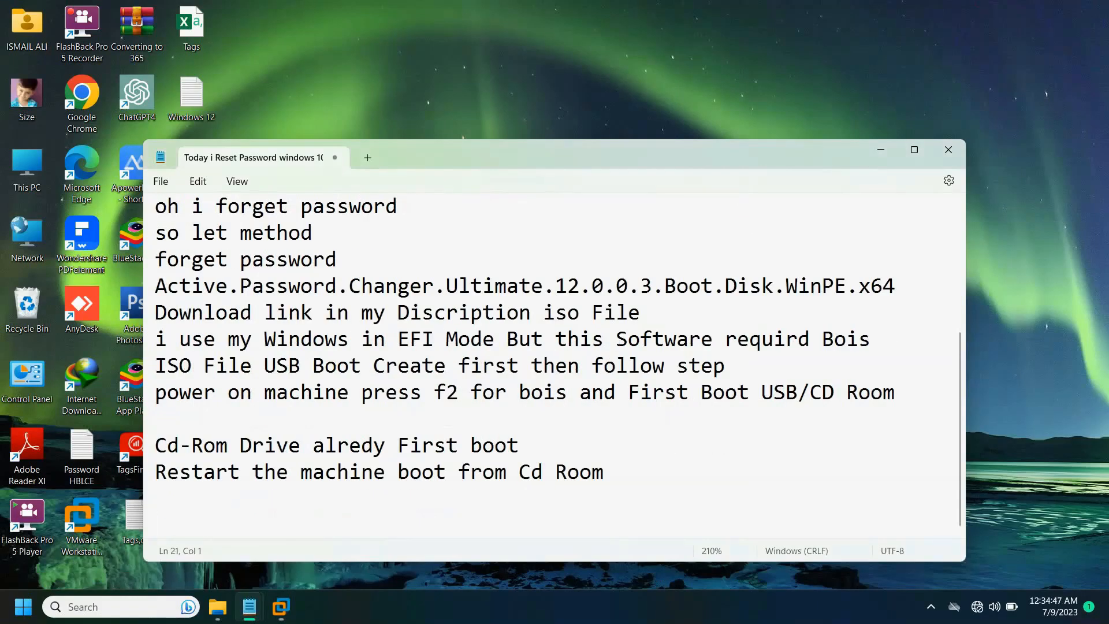
text(Ready for se)
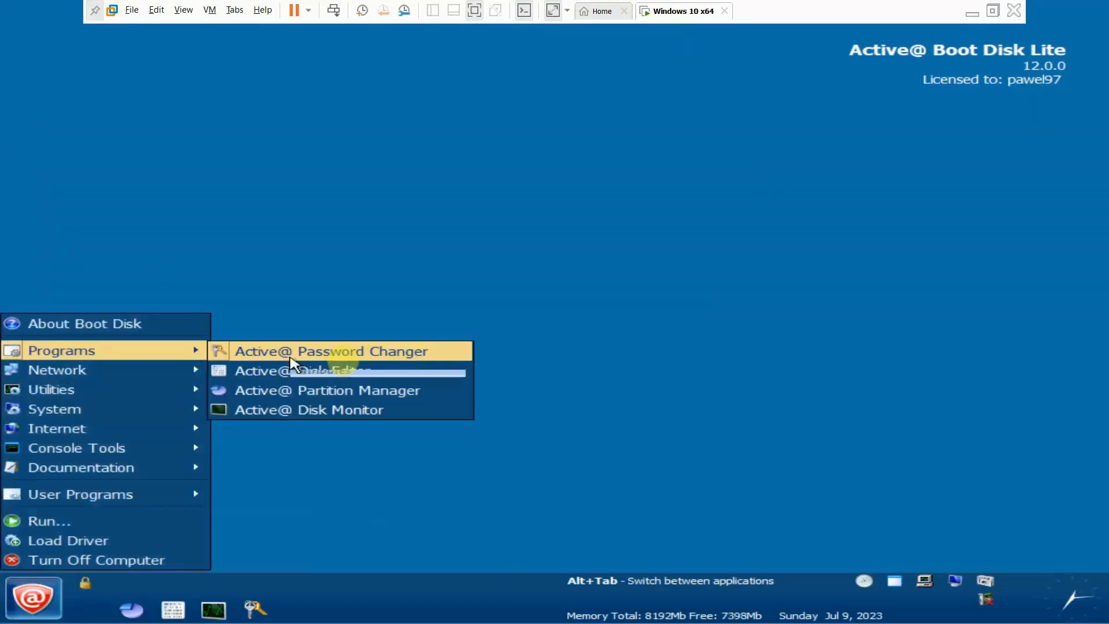
click(331, 351)
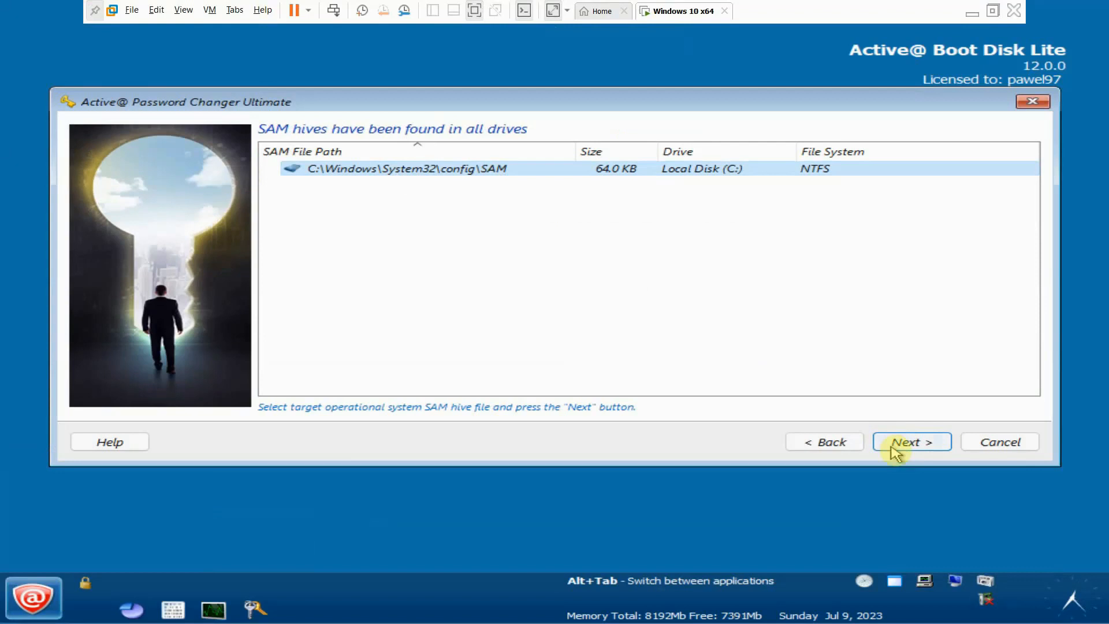
click(912, 441)
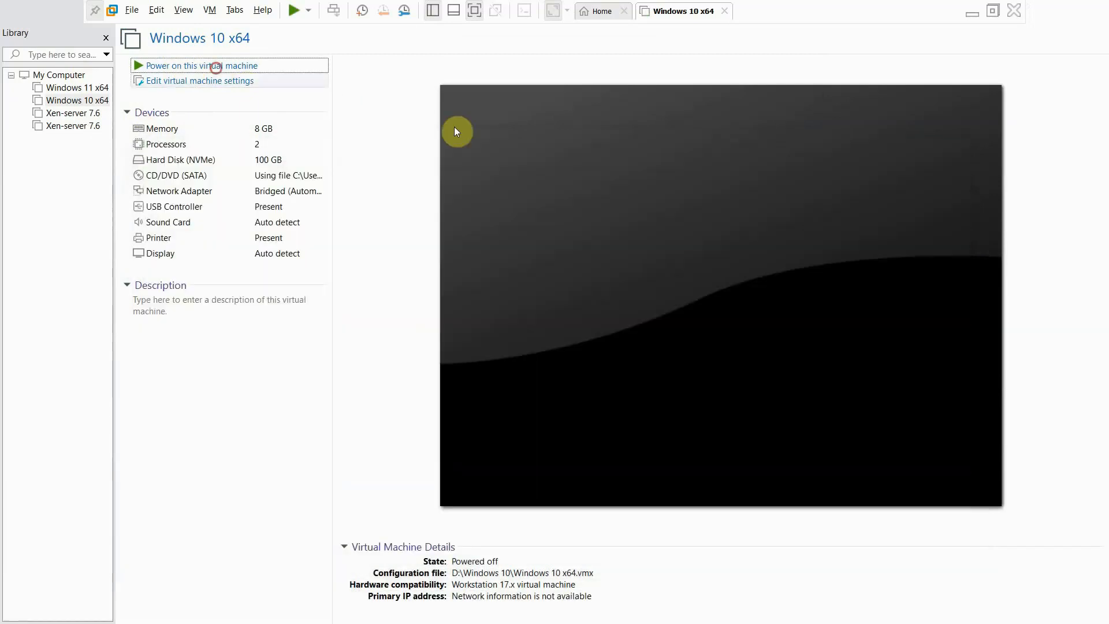
Power the Windows 10 VM back on and finish the notes with the subscribe and comment request
click(201, 64)
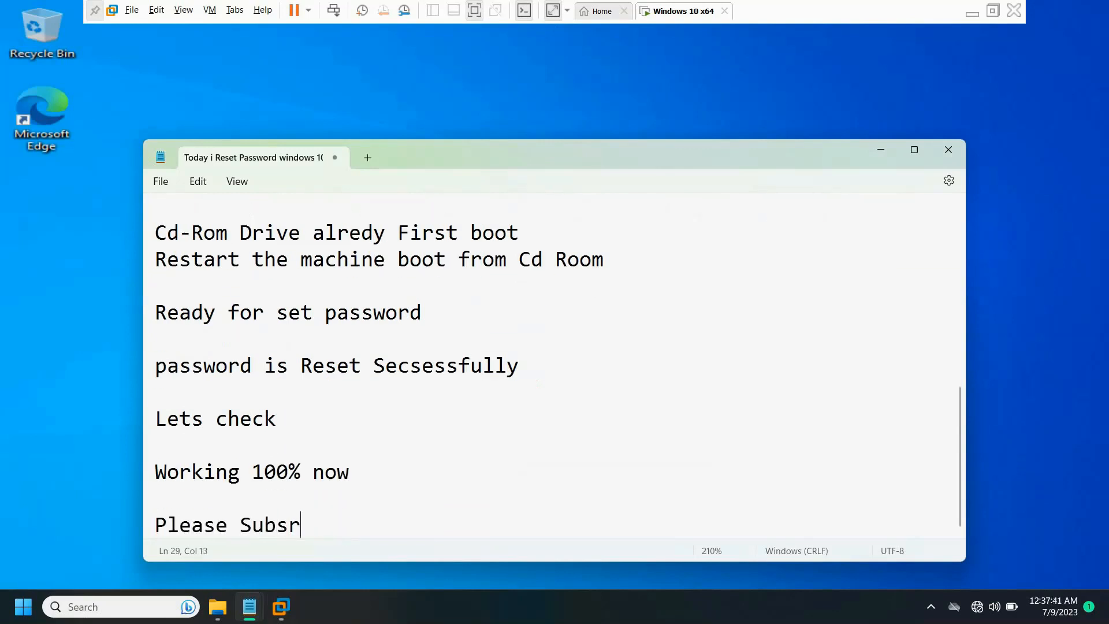
text(ibe My Channel and Comments please)
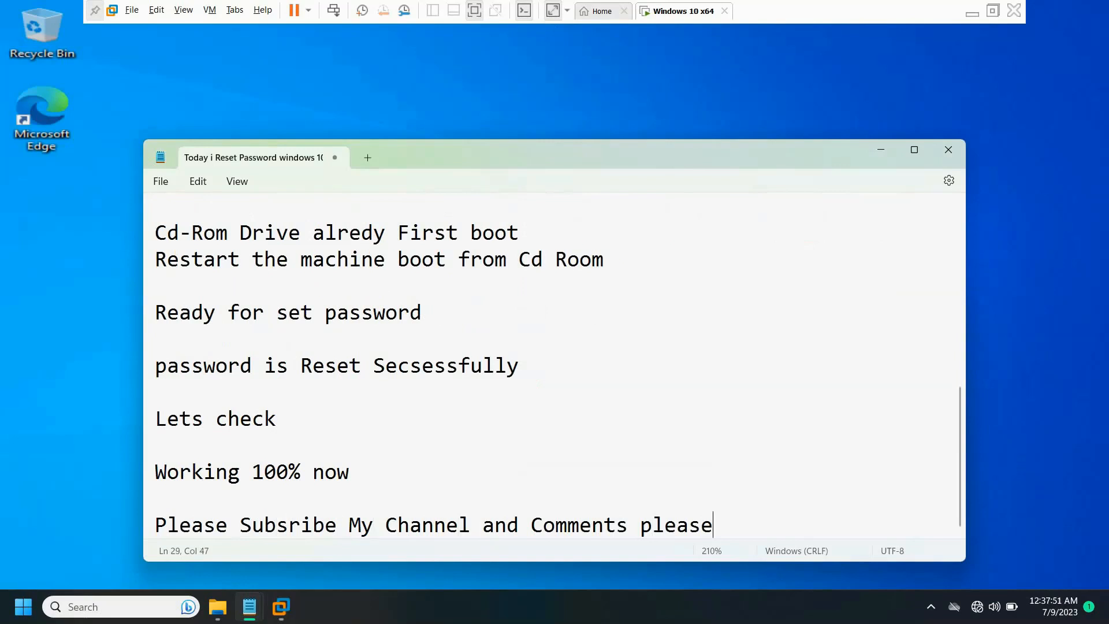